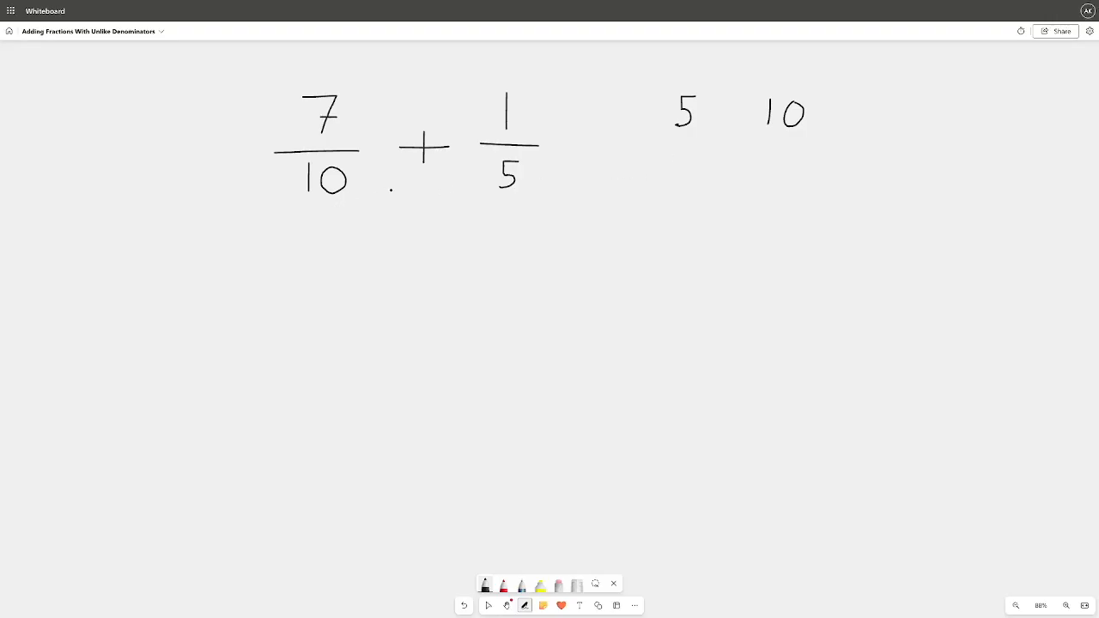
Write 10 under the 5 and mark ×1 beside 7/10 and ×2 beside 1/5
{"action": "left_click_drag", "start_coordinate": [673, 151], "coordinate": [687, 168]}
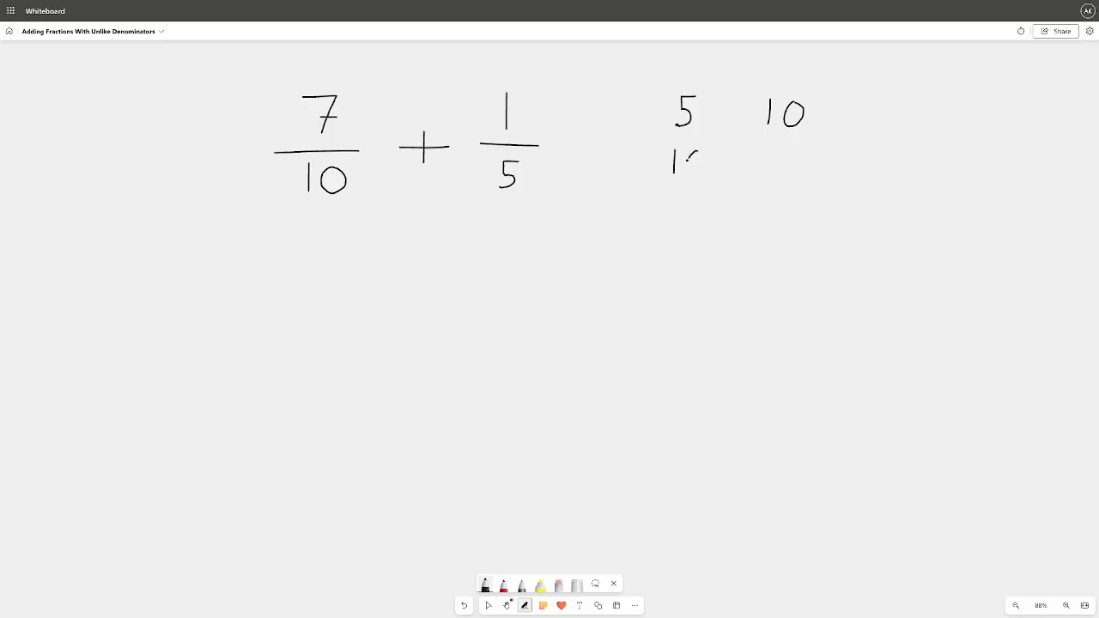
{"action": "left_click_drag", "start_coordinate": [679, 158], "coordinate": [701, 172]}
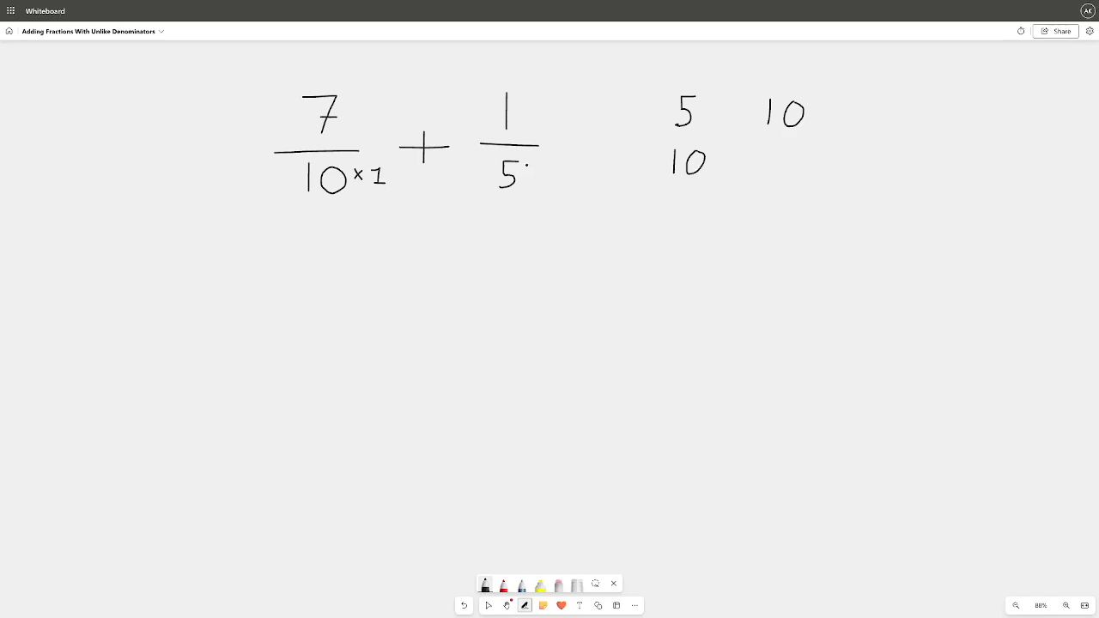
{"action": "left_click_drag", "start_coordinate": [529, 170], "coordinate": [536, 165]}
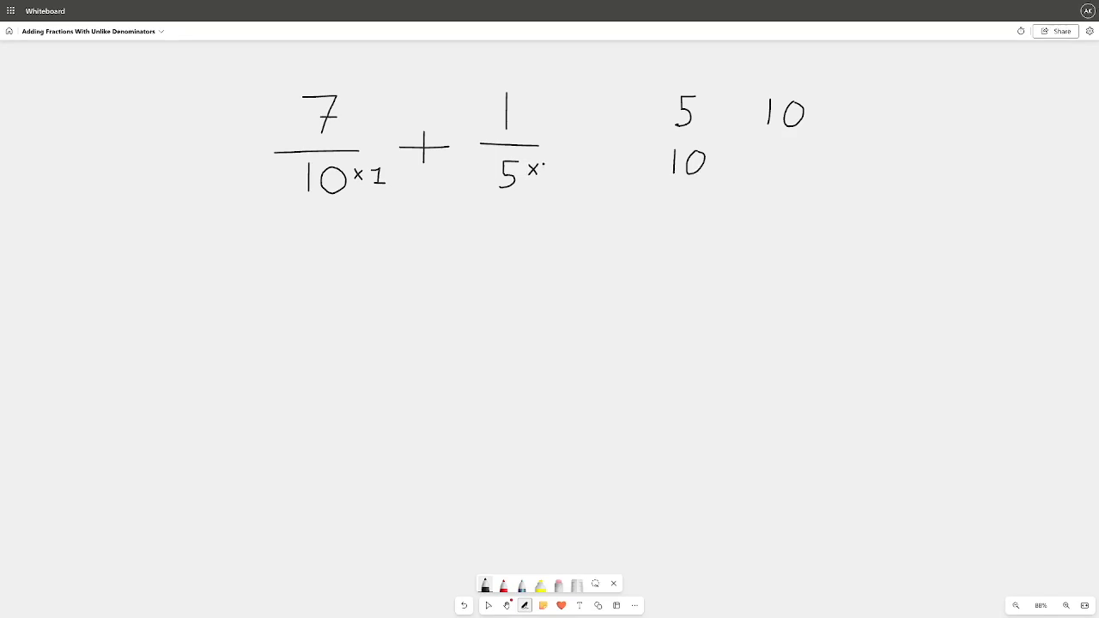
{"action": "type", "text": "2"}
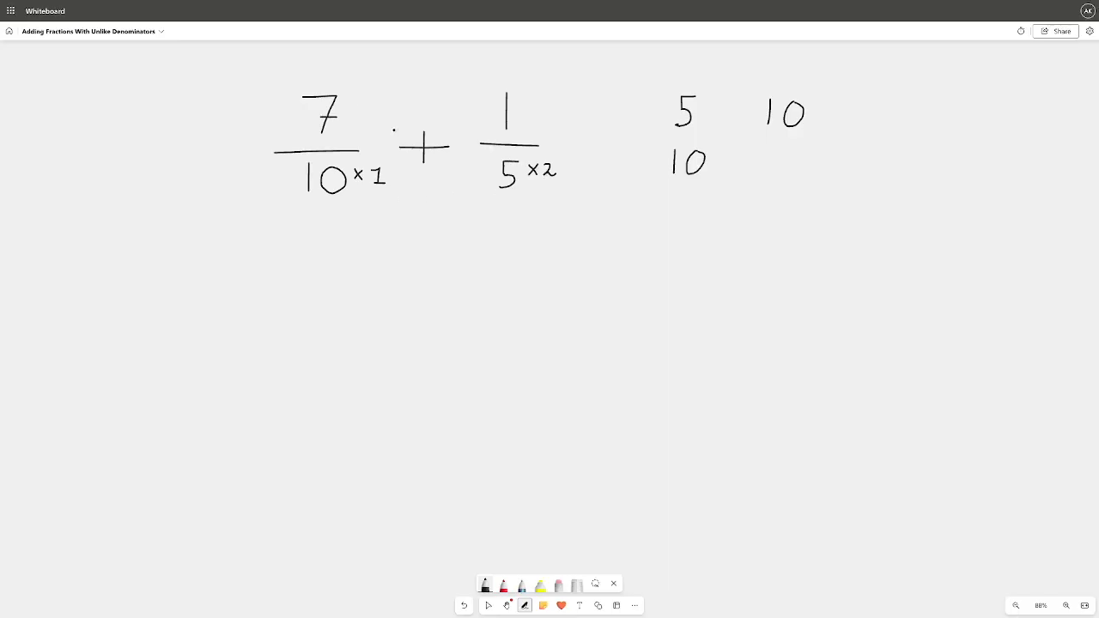
{"action": "left_click_drag", "start_coordinate": [344, 103], "coordinate": [369, 103]}
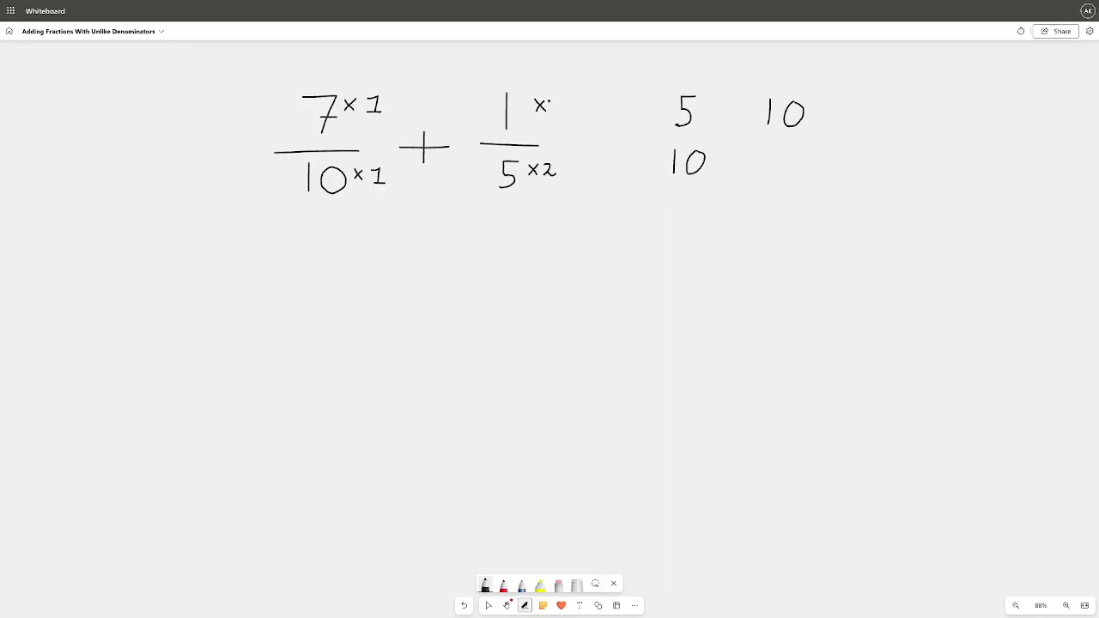
{"action": "type", "text": "×2"}
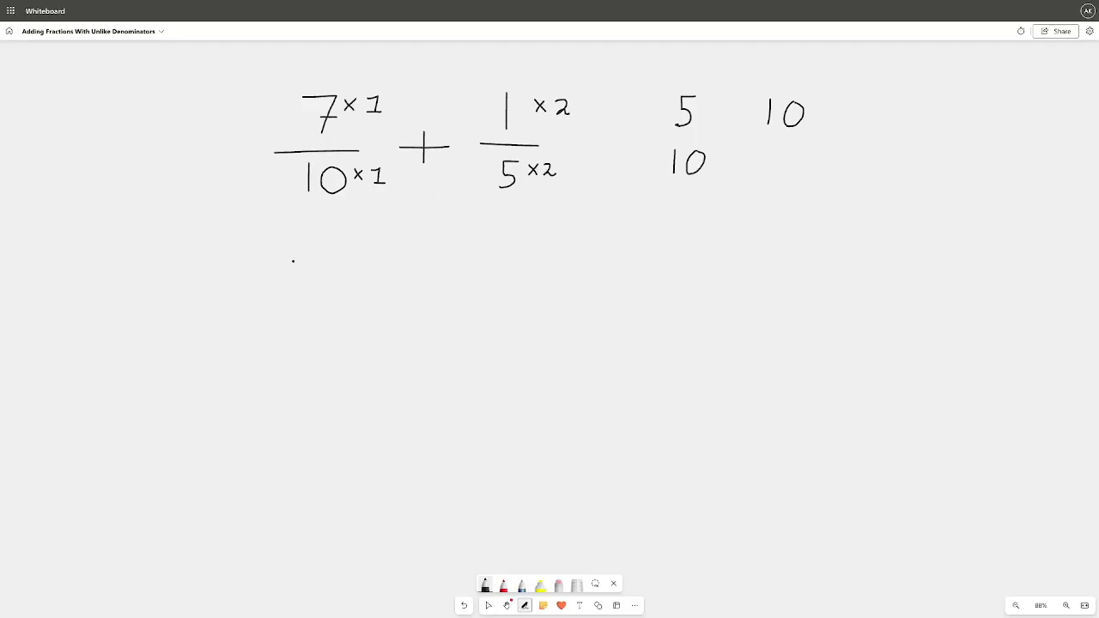
Write the next line of working as = 7/10 + 2/10
{"action": "left_click_drag", "start_coordinate": [237, 276], "coordinate": [274, 286]}
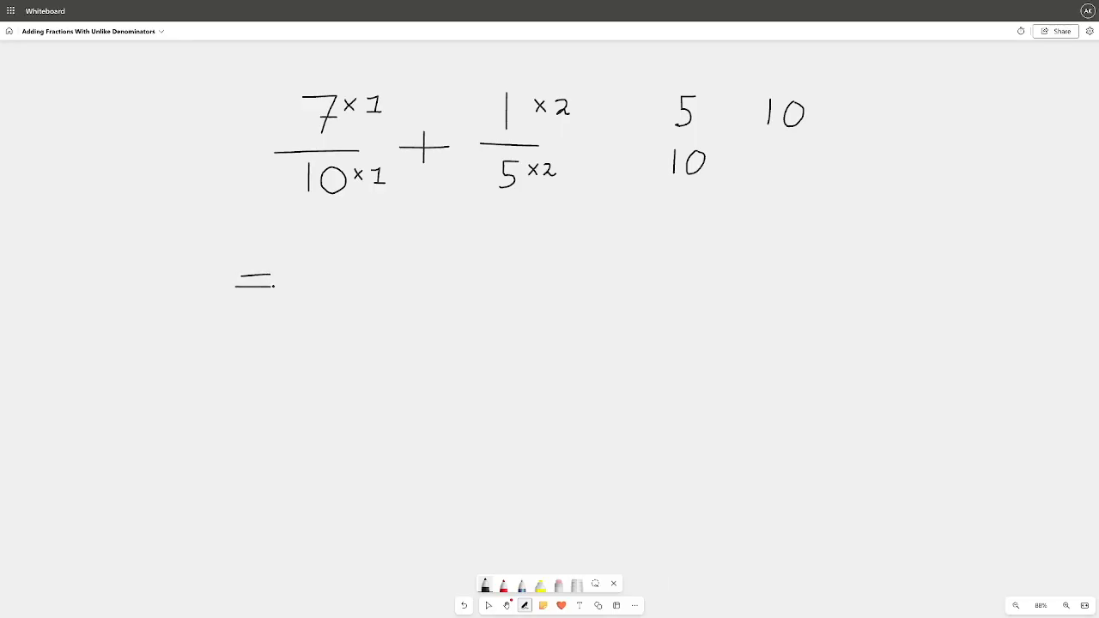
{"action": "left_click_drag", "start_coordinate": [240, 283], "coordinate": [271, 284]}
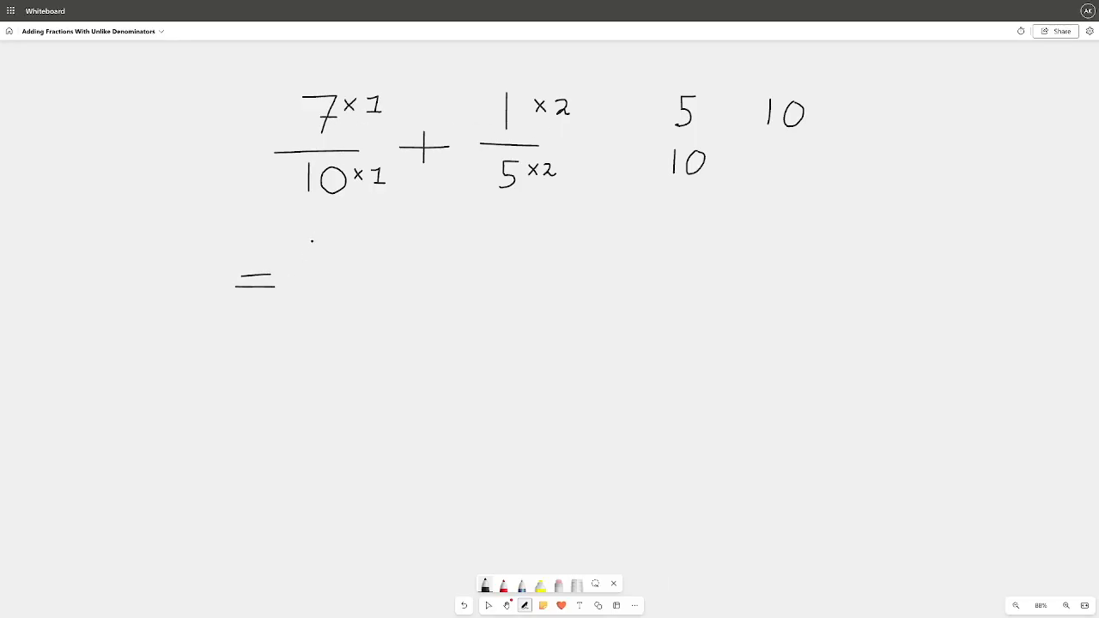
{"action": "left_click_drag", "start_coordinate": [305, 237], "coordinate": [317, 257]}
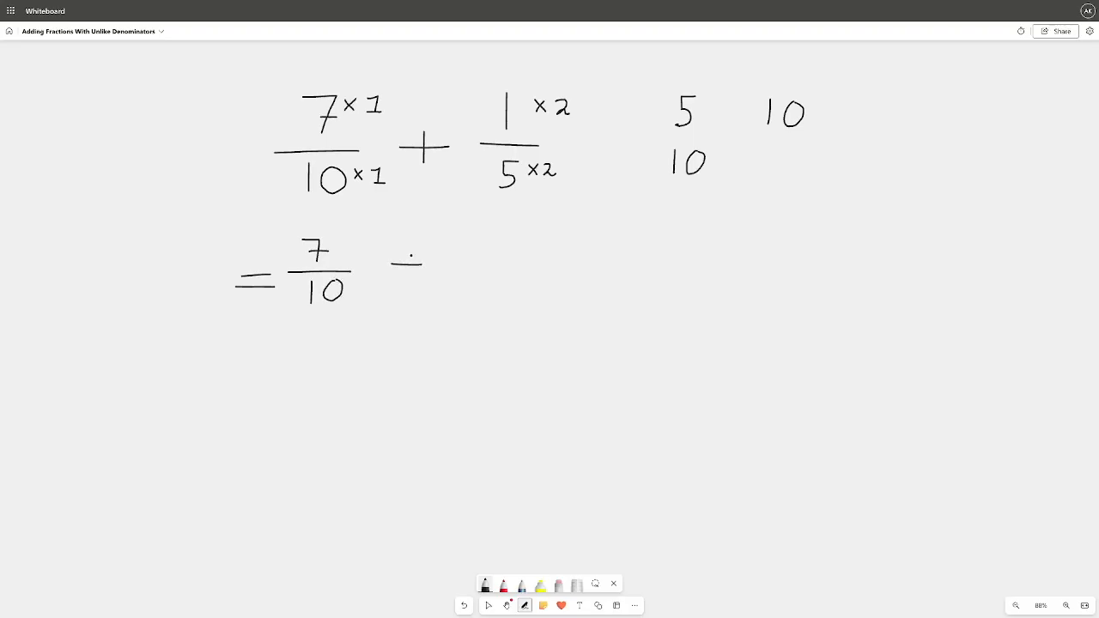
{"action": "left_click_drag", "start_coordinate": [409, 249], "coordinate": [467, 250]}
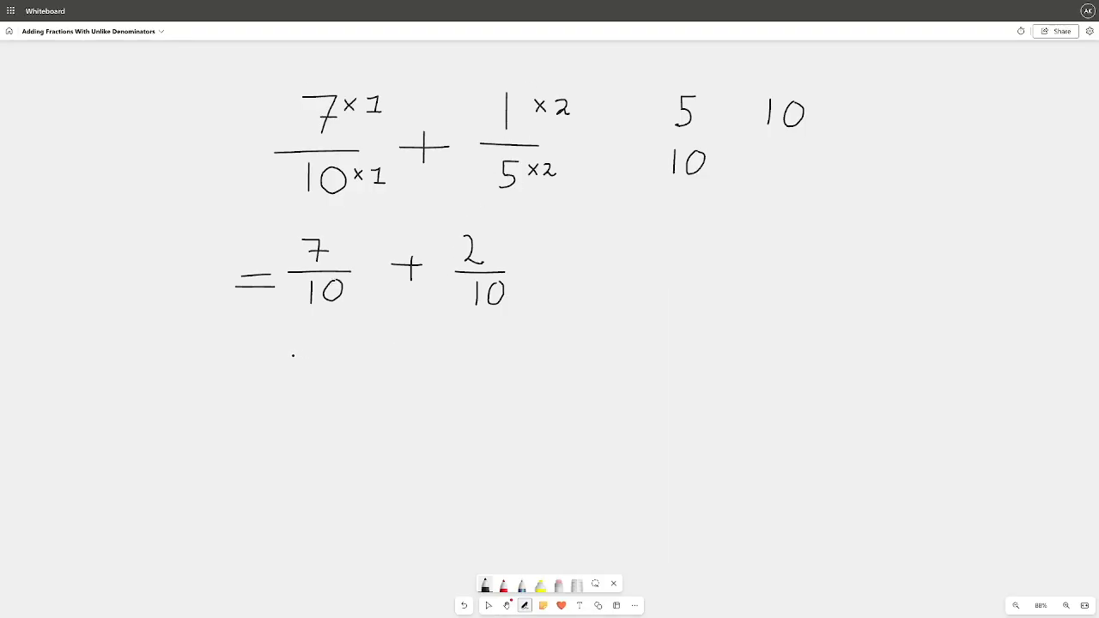
Start the answer line with = 9 over a fraction bar
{"action": "left_click_drag", "start_coordinate": [244, 353], "coordinate": [275, 354]}
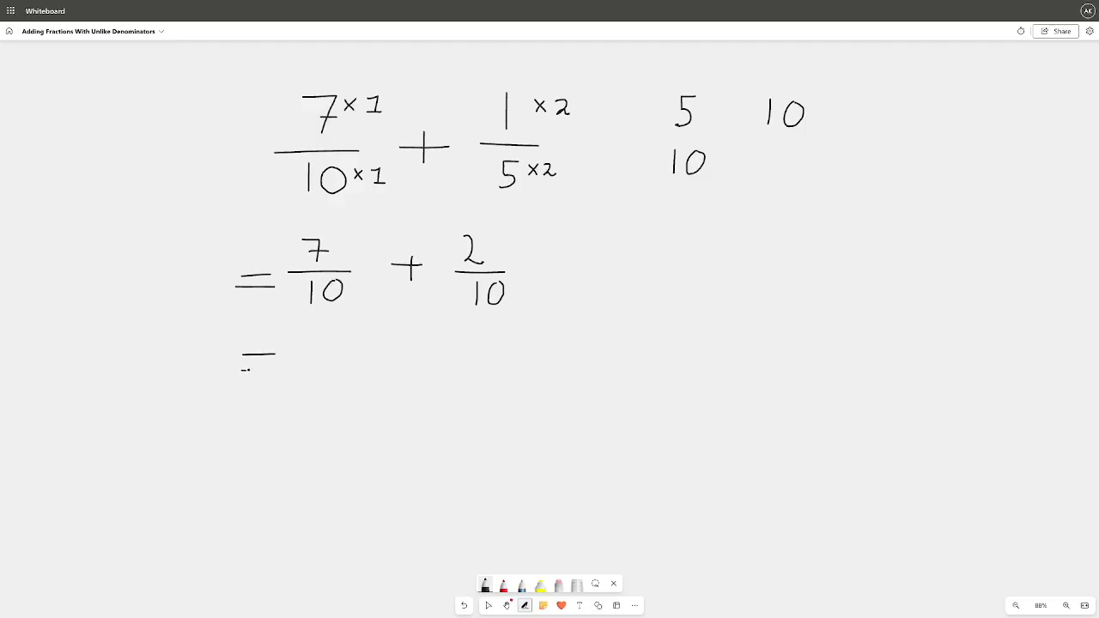
{"action": "left_click_drag", "start_coordinate": [324, 335], "coordinate": [325, 354]}
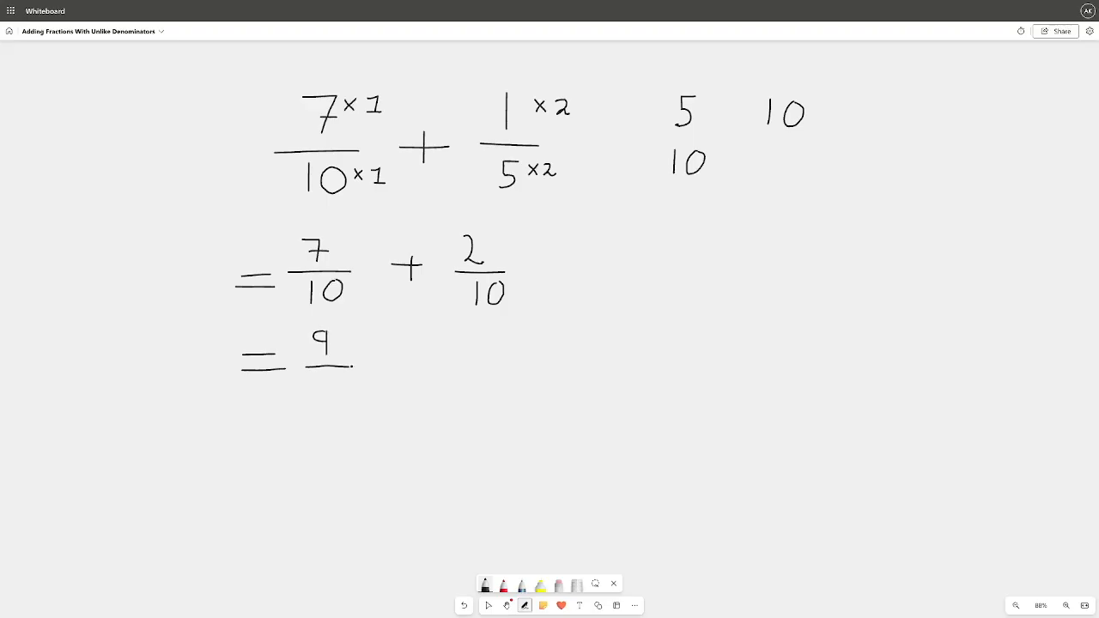
{"action": "left_click_drag", "start_coordinate": [305, 367], "coordinate": [364, 370]}
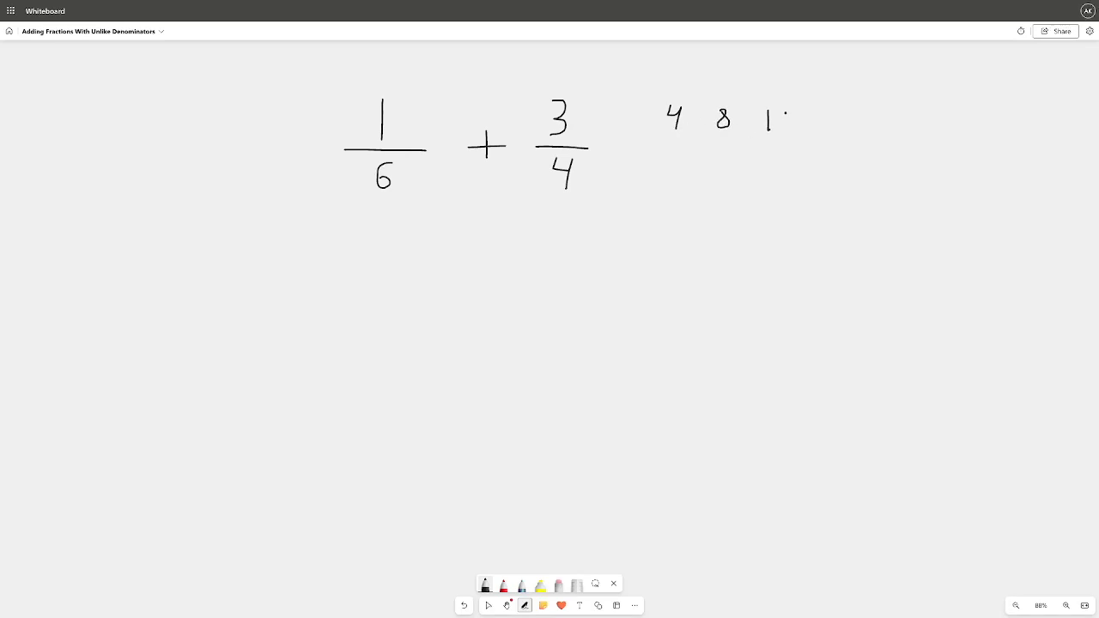
Finish listing multiples of 4 and 6, circle the shared 12, and mark ×2 and ×3 on the fractions
{"action": "left_click_drag", "start_coordinate": [764, 120], "coordinate": [804, 129]}
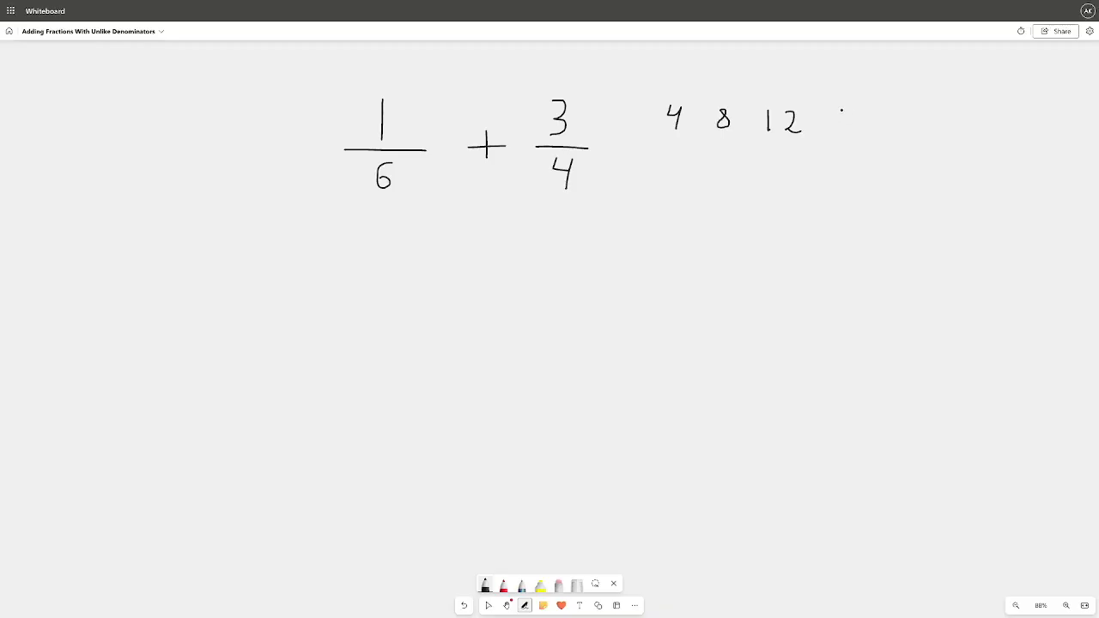
{"action": "left_click_drag", "start_coordinate": [841, 120], "coordinate": [868, 134]}
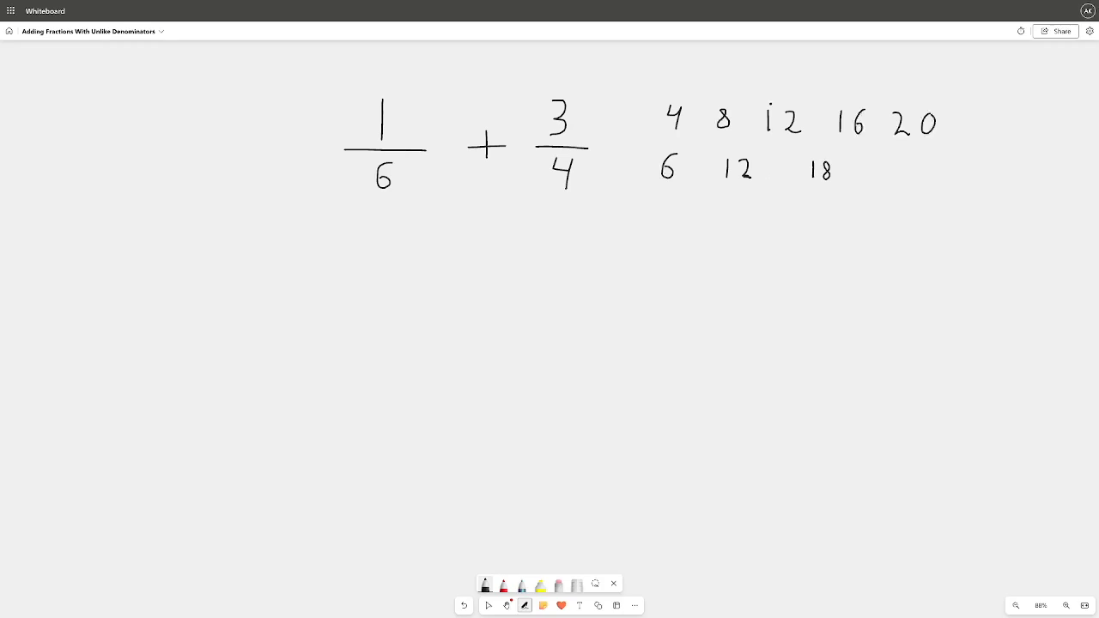
{"action": "left_click_drag", "start_coordinate": [755, 112], "coordinate": [777, 96]}
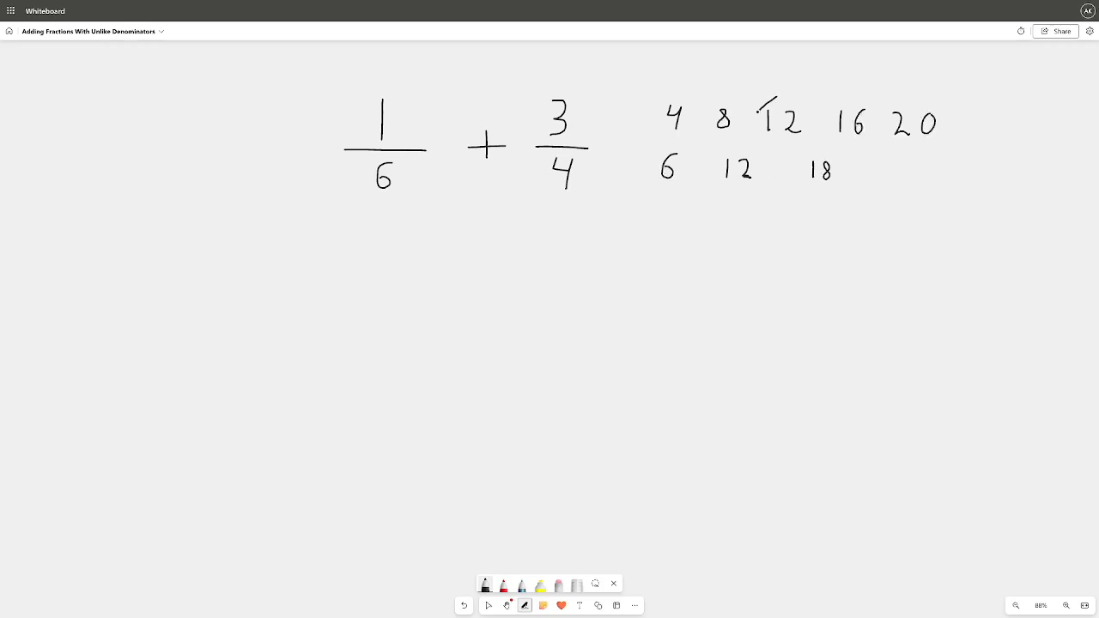
{"action": "left_click_drag", "start_coordinate": [773, 106], "coordinate": [713, 180]}
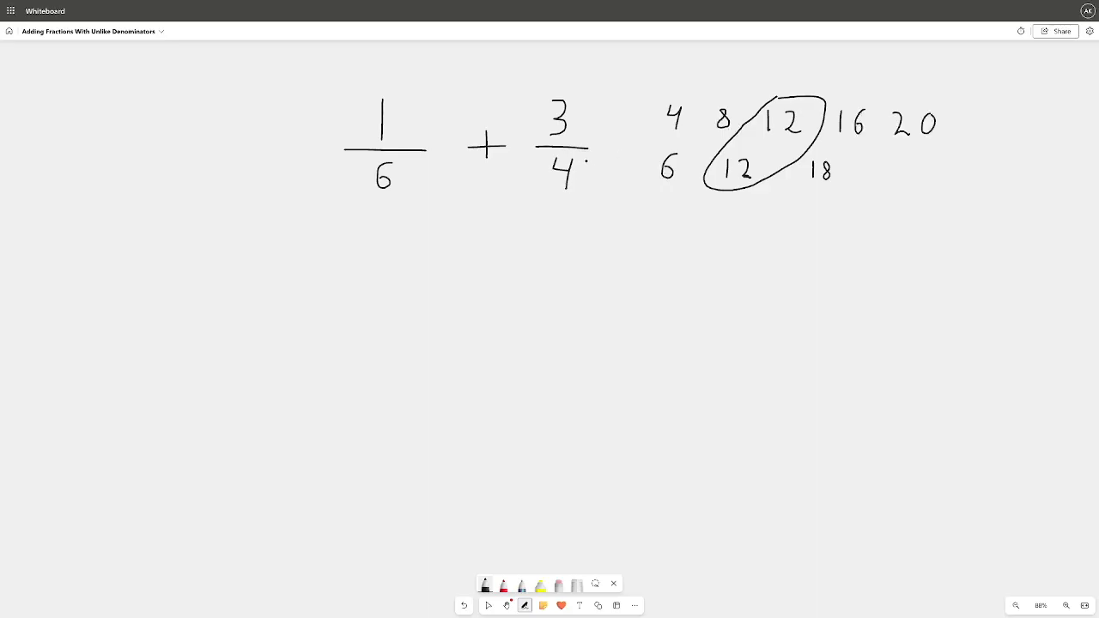
{"action": "left_click_drag", "start_coordinate": [584, 165], "coordinate": [605, 158]}
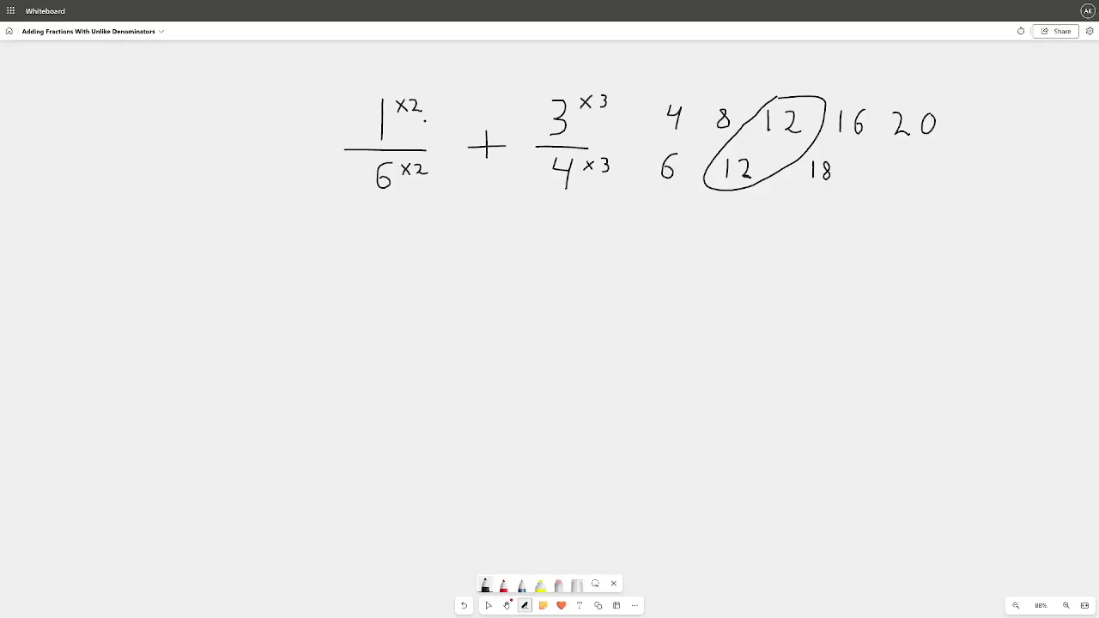
Write the sum in twelfths as = 2/12 + 9/12 below the problem
{"action": "left_click_drag", "start_coordinate": [301, 261], "coordinate": [320, 261]}
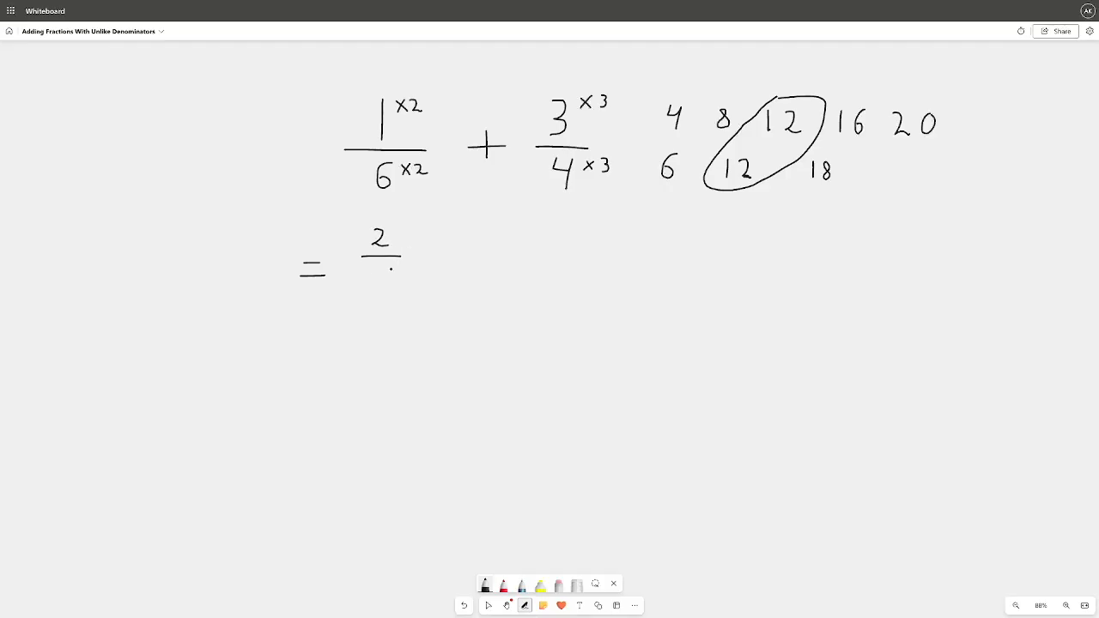
{"action": "left_click_drag", "start_coordinate": [370, 275], "coordinate": [413, 275]}
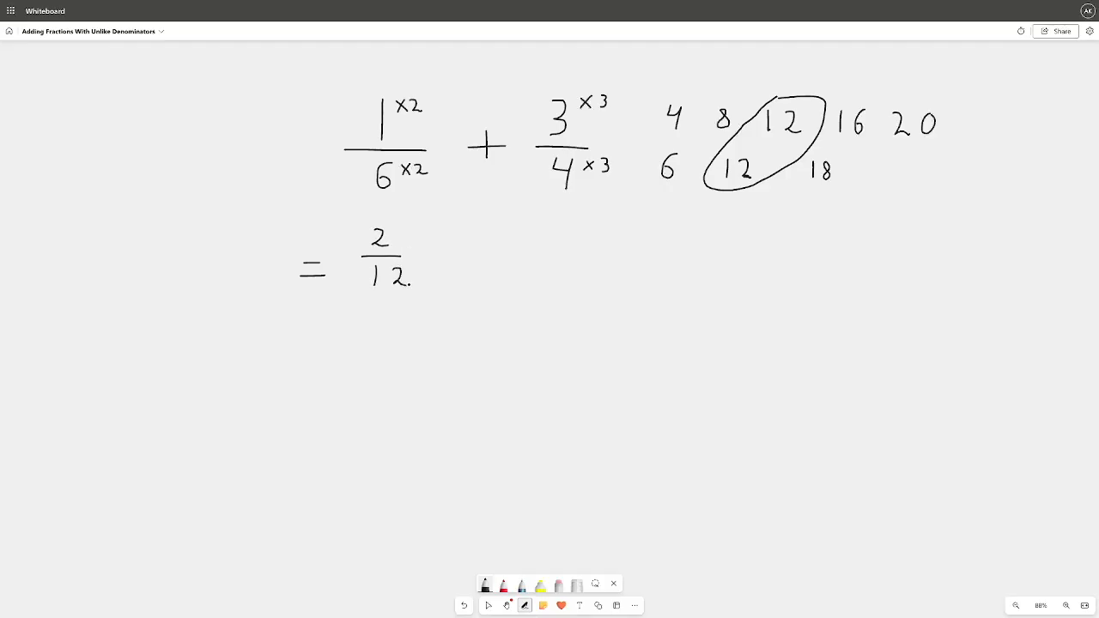
{"action": "left_click", "coordinate": [450, 255]}
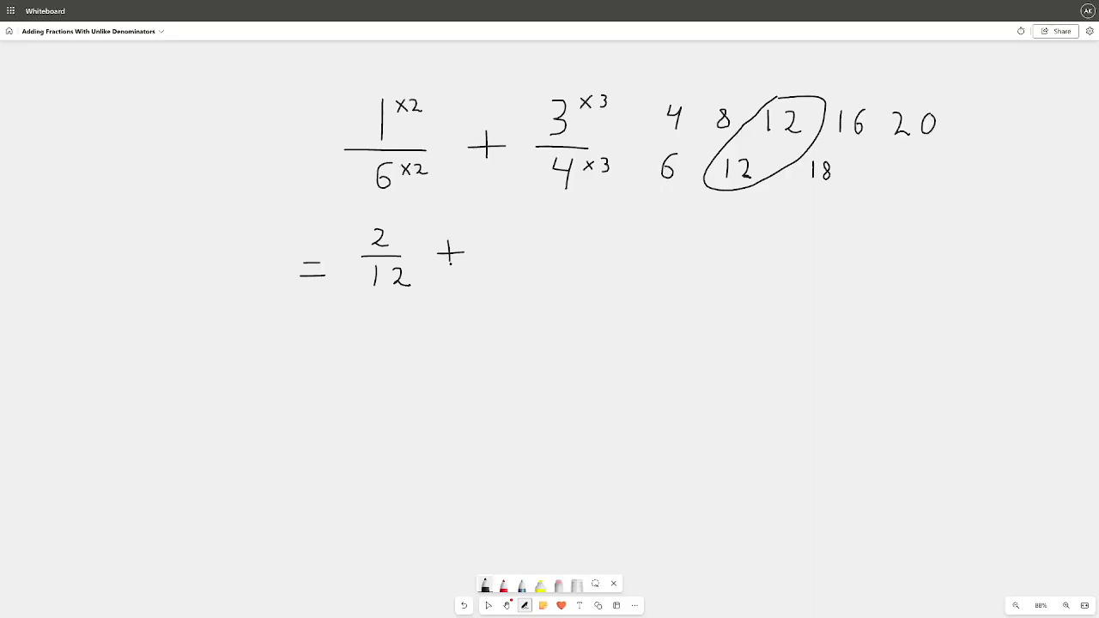
{"action": "left_click_drag", "start_coordinate": [502, 221], "coordinate": [512, 244]}
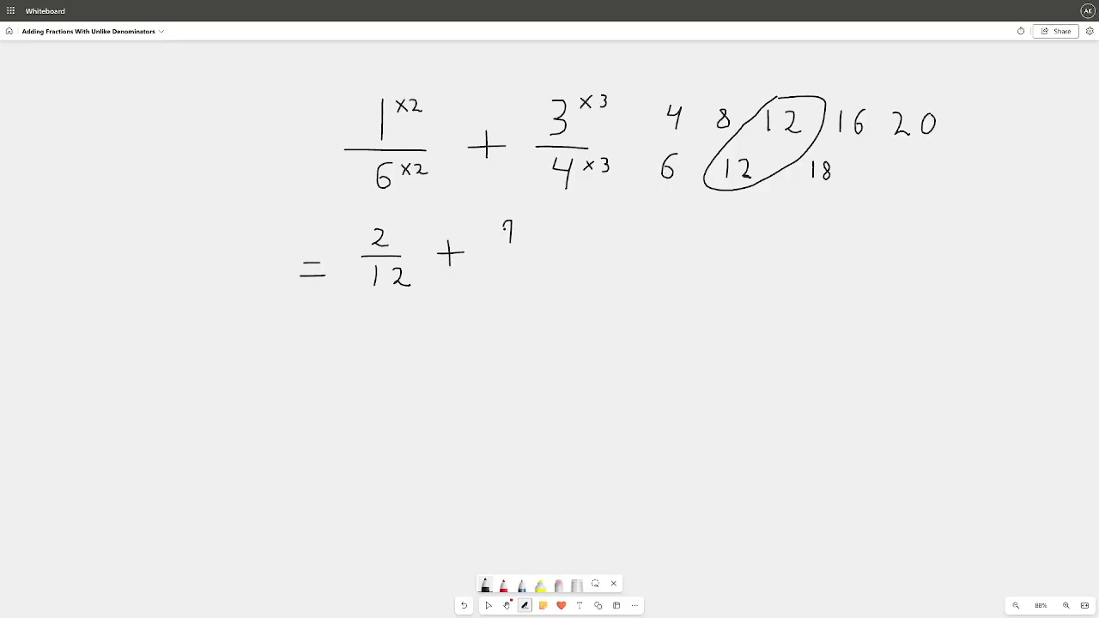
{"action": "left_click_drag", "start_coordinate": [489, 256], "coordinate": [532, 256]}
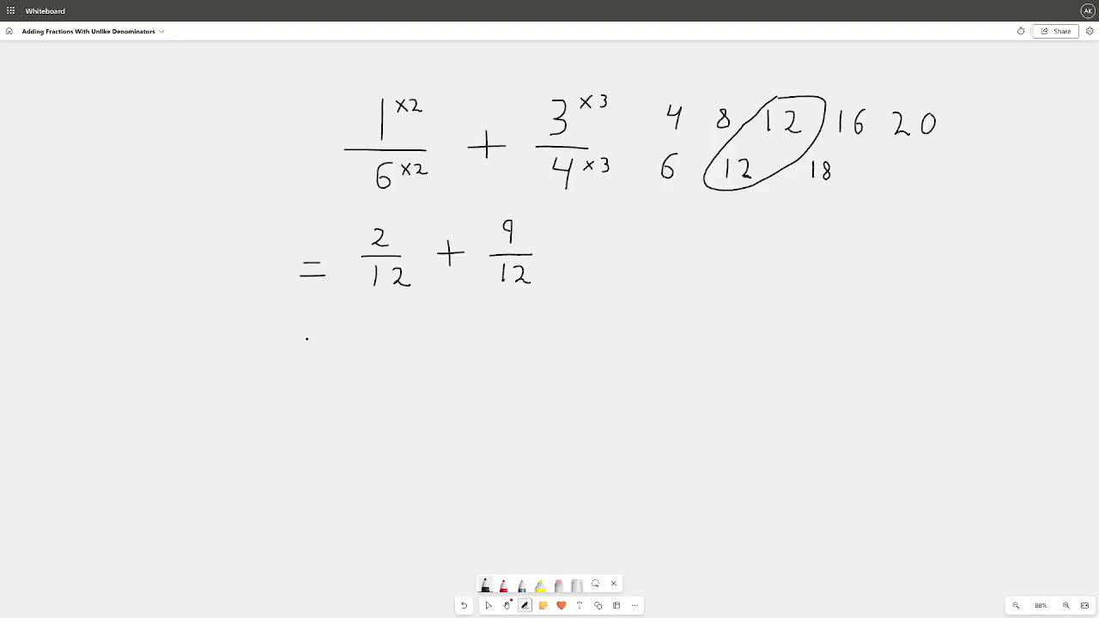
Begin the answer line with = 11 over the fraction bar
{"action": "left_click_drag", "start_coordinate": [306, 347], "coordinate": [340, 347]}
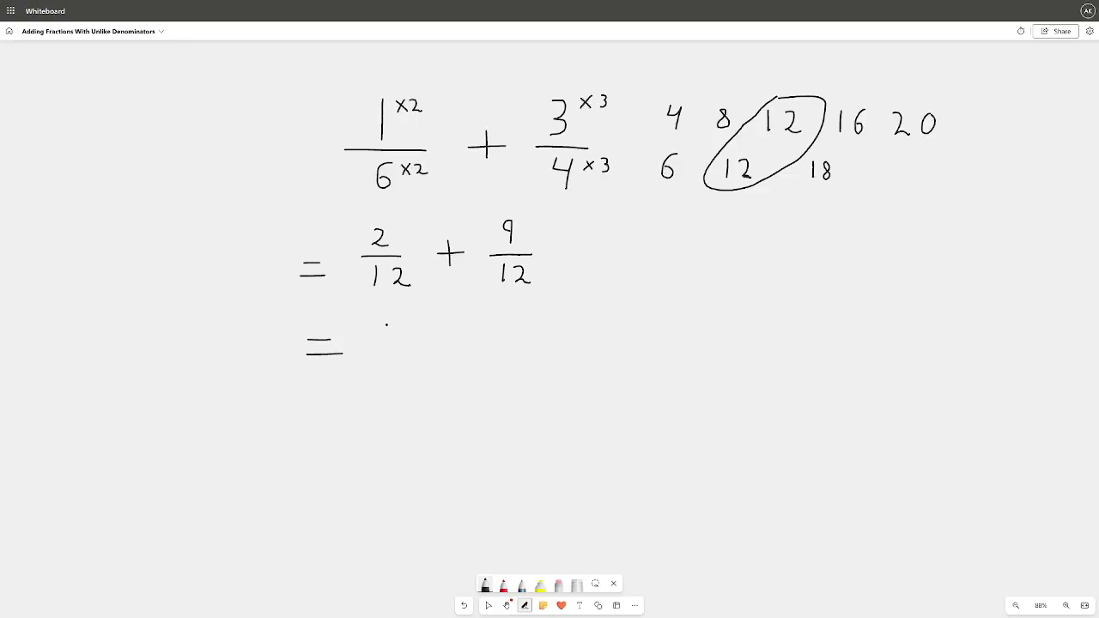
{"action": "left_click_drag", "start_coordinate": [369, 318], "coordinate": [399, 344]}
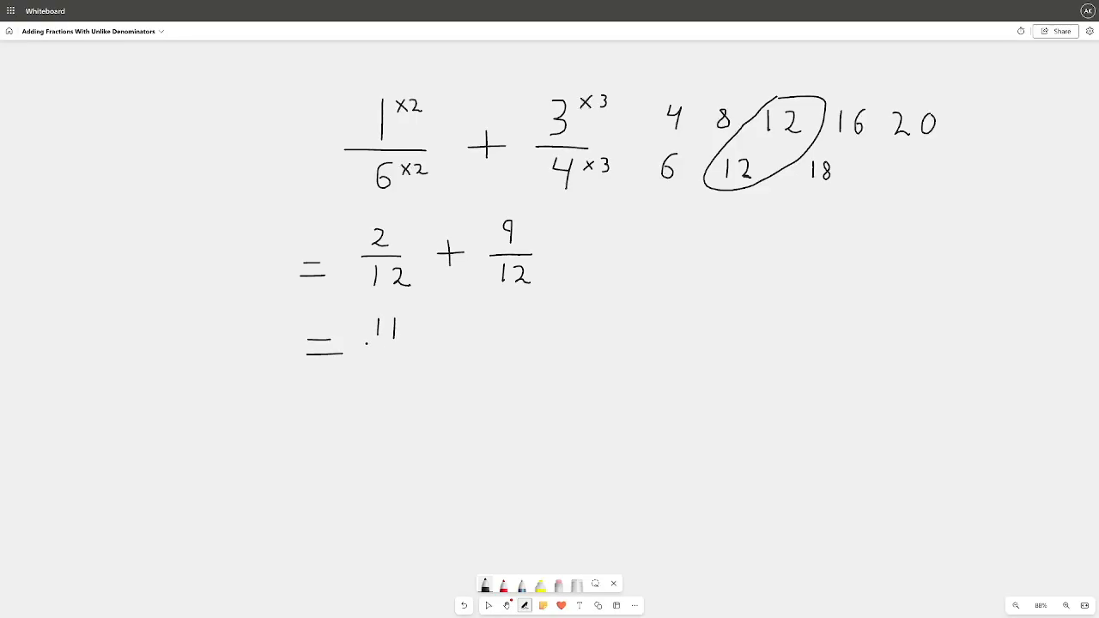
{"action": "left_click_drag", "start_coordinate": [369, 340], "coordinate": [421, 361]}
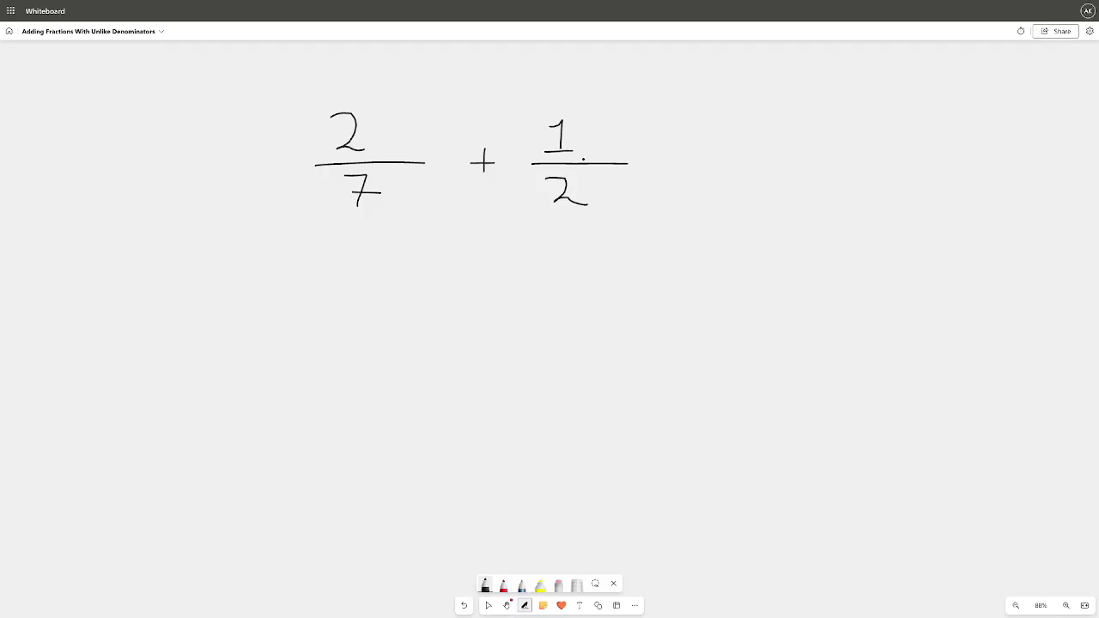
List multiples of 2 up to 14 and multiples 7, 14, then mark the shared 14
{"action": "left_click", "coordinate": [632, 175]}
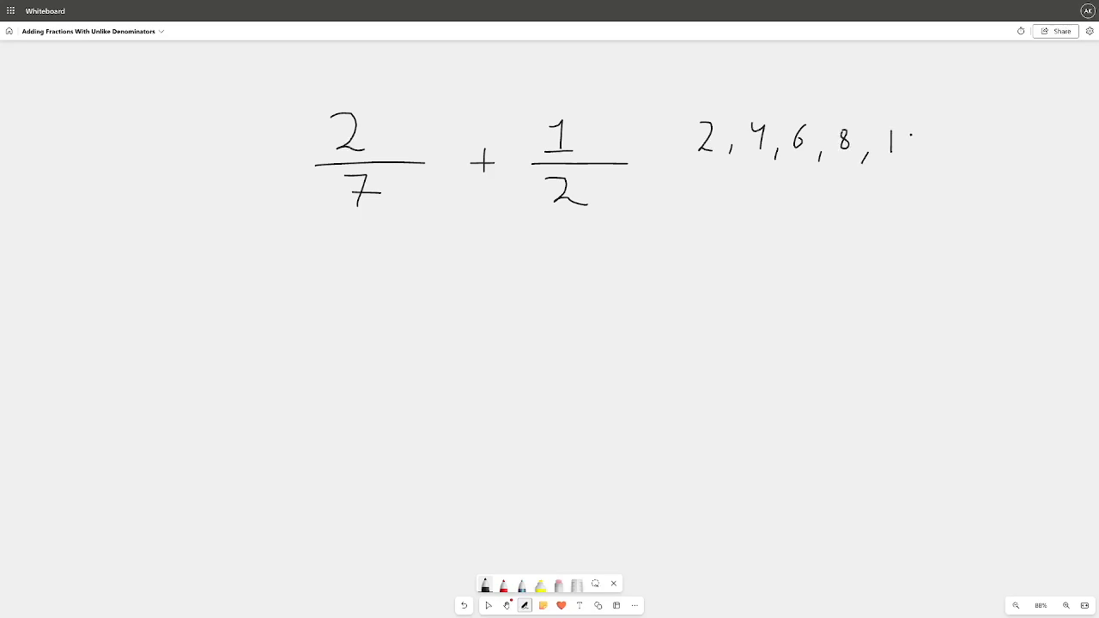
{"action": "left_click_drag", "start_coordinate": [893, 138], "coordinate": [910, 158]}
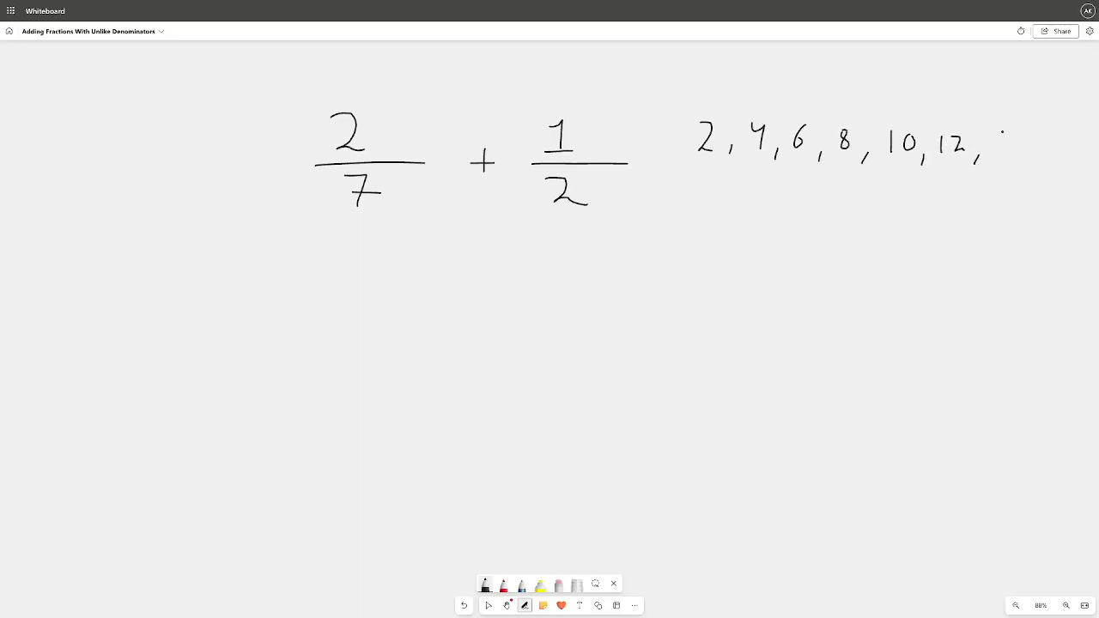
{"action": "left_click_drag", "start_coordinate": [999, 141], "coordinate": [1028, 154]}
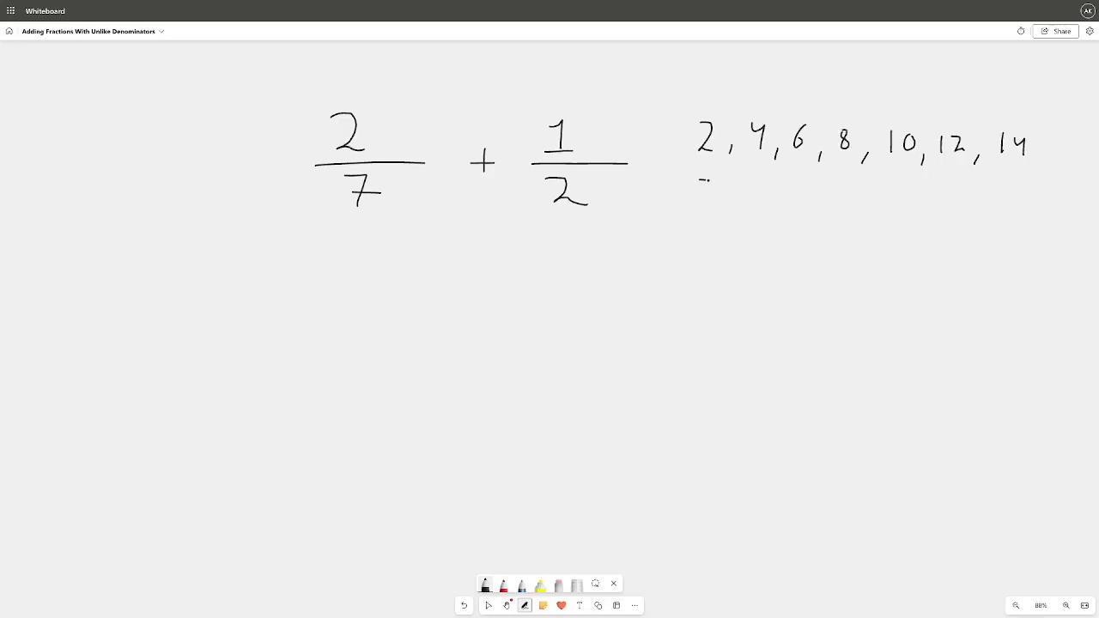
{"action": "left_click_drag", "start_coordinate": [705, 172], "coordinate": [721, 206]}
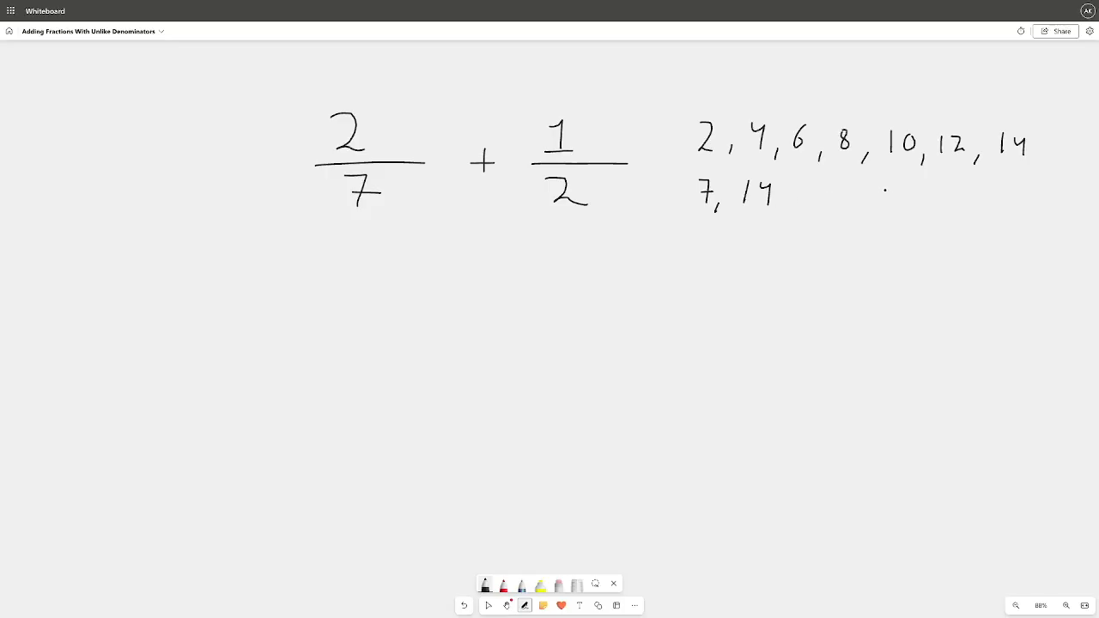
{"action": "left_click_drag", "start_coordinate": [948, 181], "coordinate": [1005, 163]}
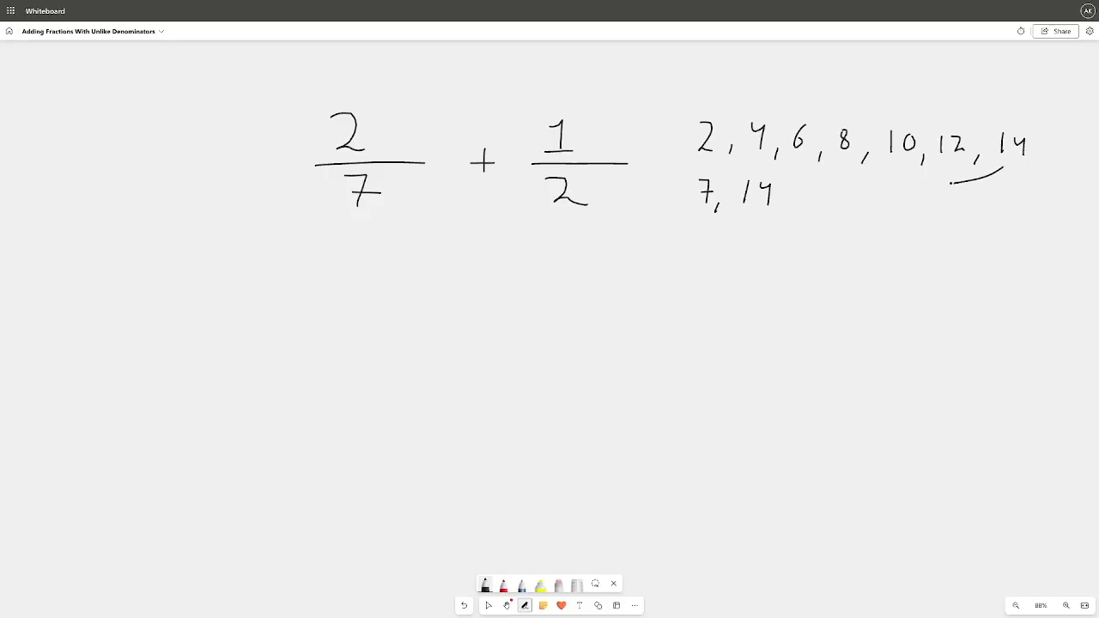
Link the two 14s with an arrow and annotate the fractions with ×2 and ×7
{"action": "left_click_drag", "start_coordinate": [1005, 168], "coordinate": [799, 192]}
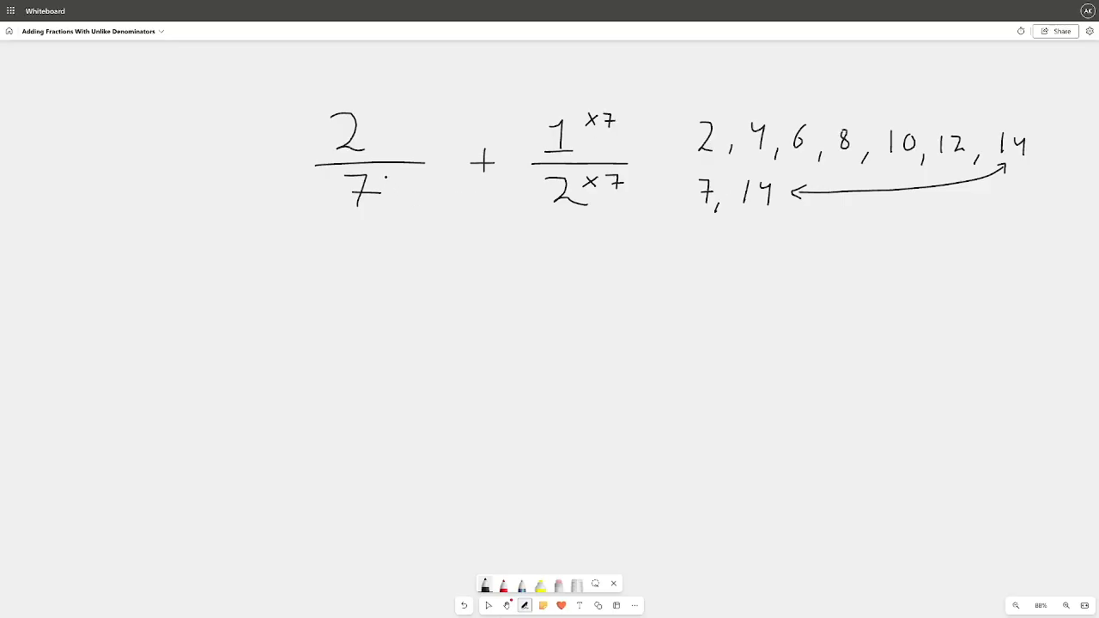
{"action": "type", "text": "×2"}
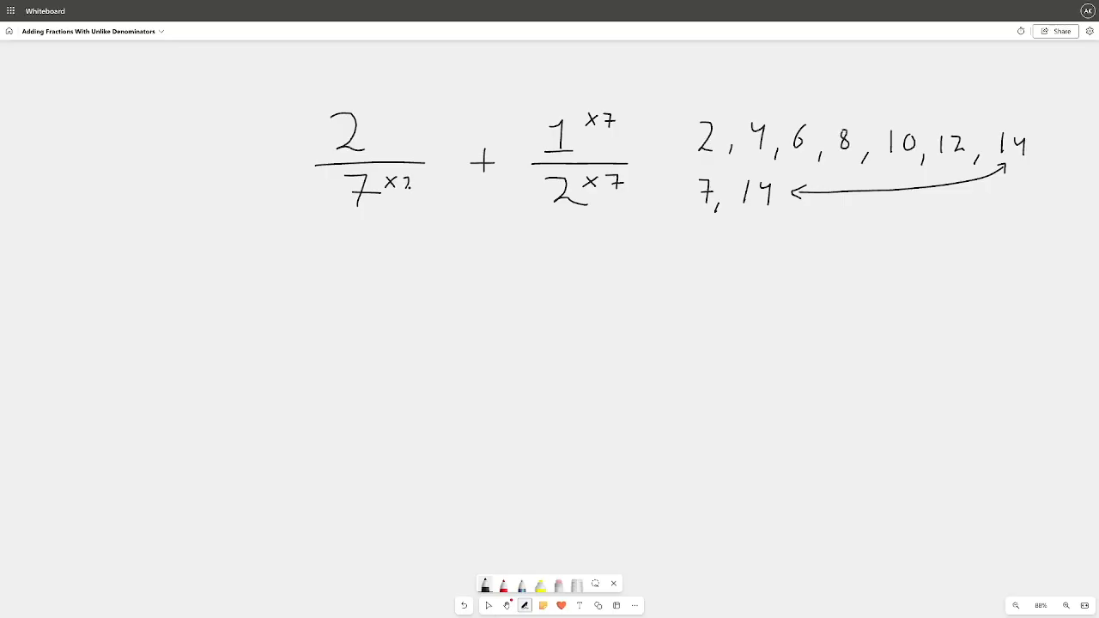
{"action": "left_click_drag", "start_coordinate": [375, 117], "coordinate": [393, 117]}
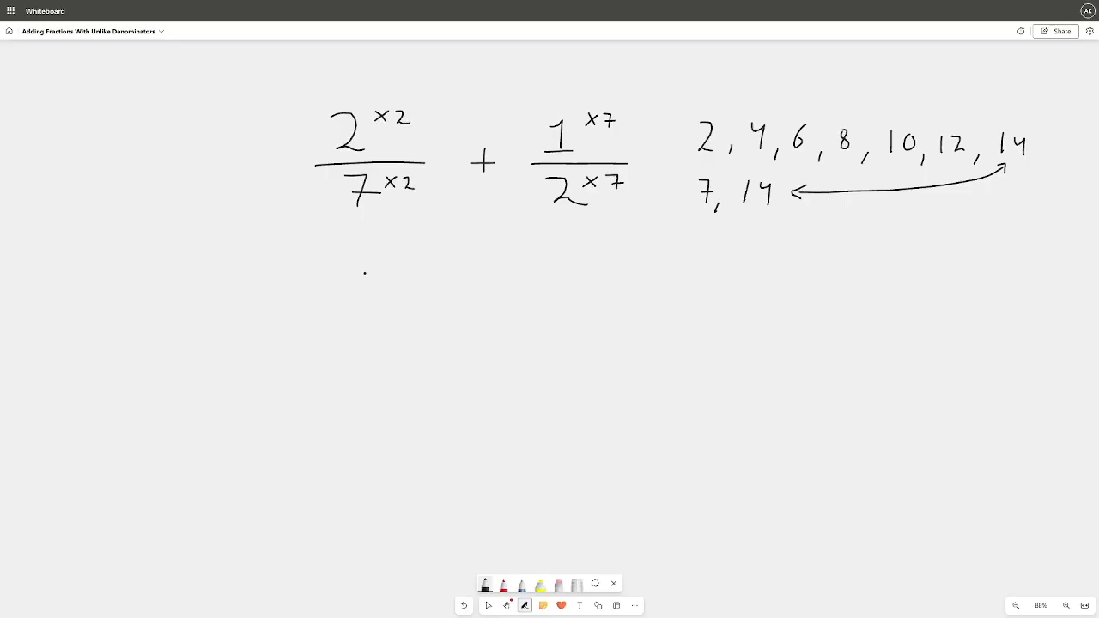
Write = 4/14 + 7/14 and start the answer with numerator 11
{"action": "left_click_drag", "start_coordinate": [272, 281], "coordinate": [306, 281]}
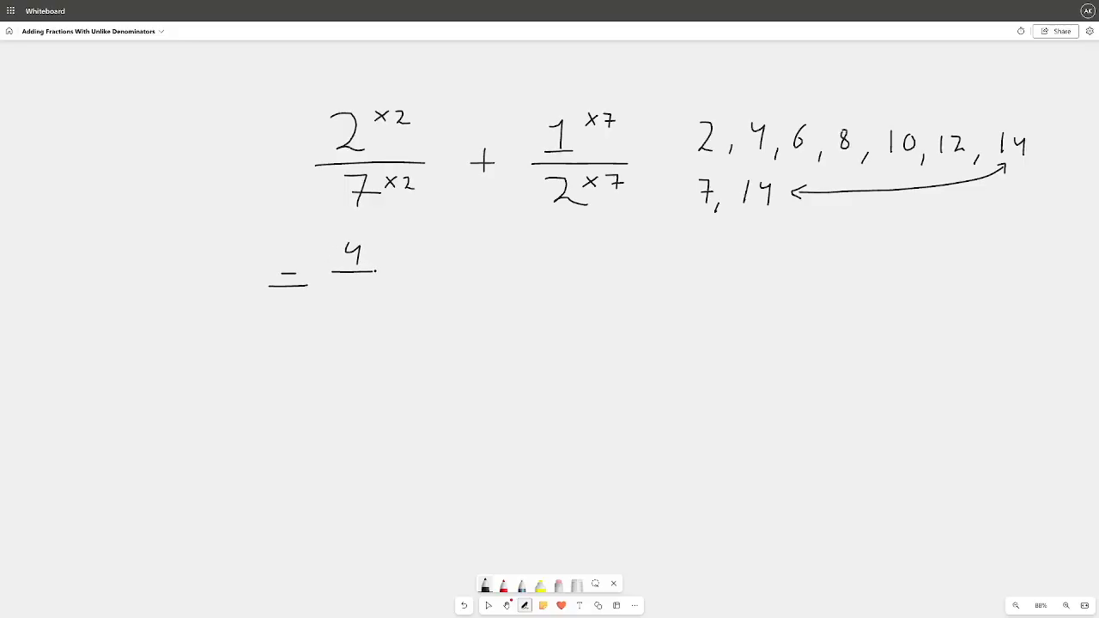
{"action": "left_click_drag", "start_coordinate": [330, 284], "coordinate": [374, 283]}
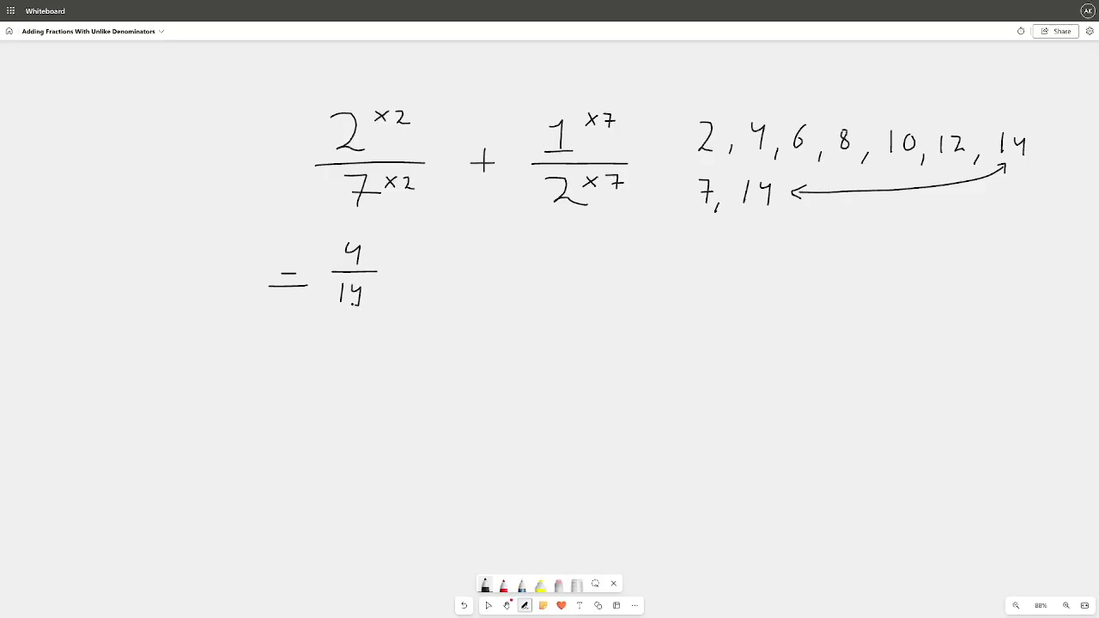
{"action": "left_click_drag", "start_coordinate": [397, 267], "coordinate": [410, 283]}
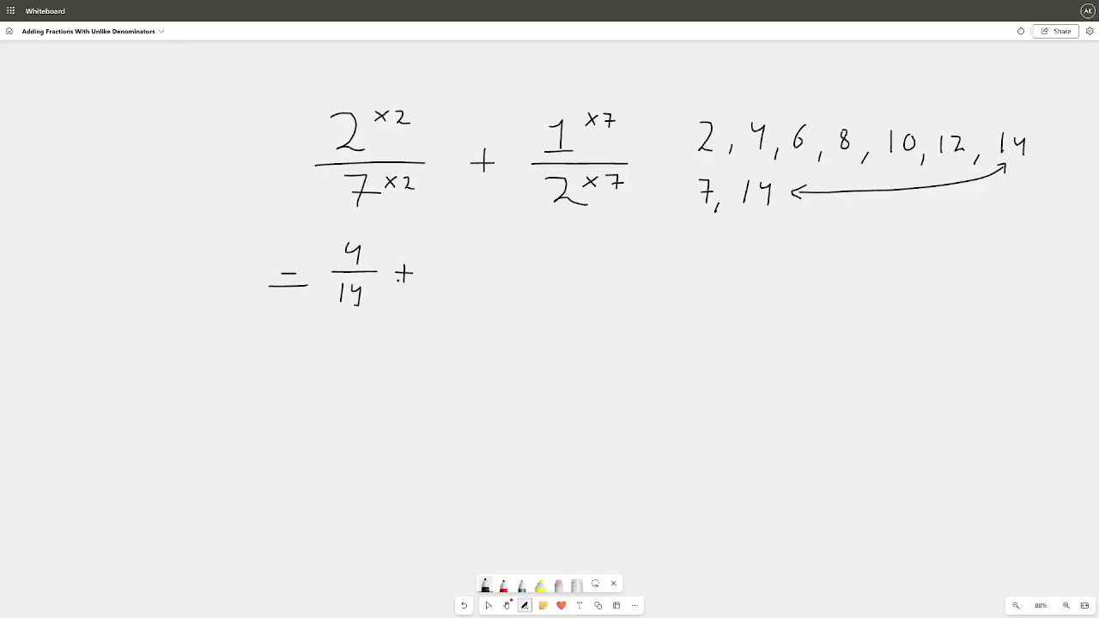
{"action": "left_click_drag", "start_coordinate": [461, 241], "coordinate": [478, 261]}
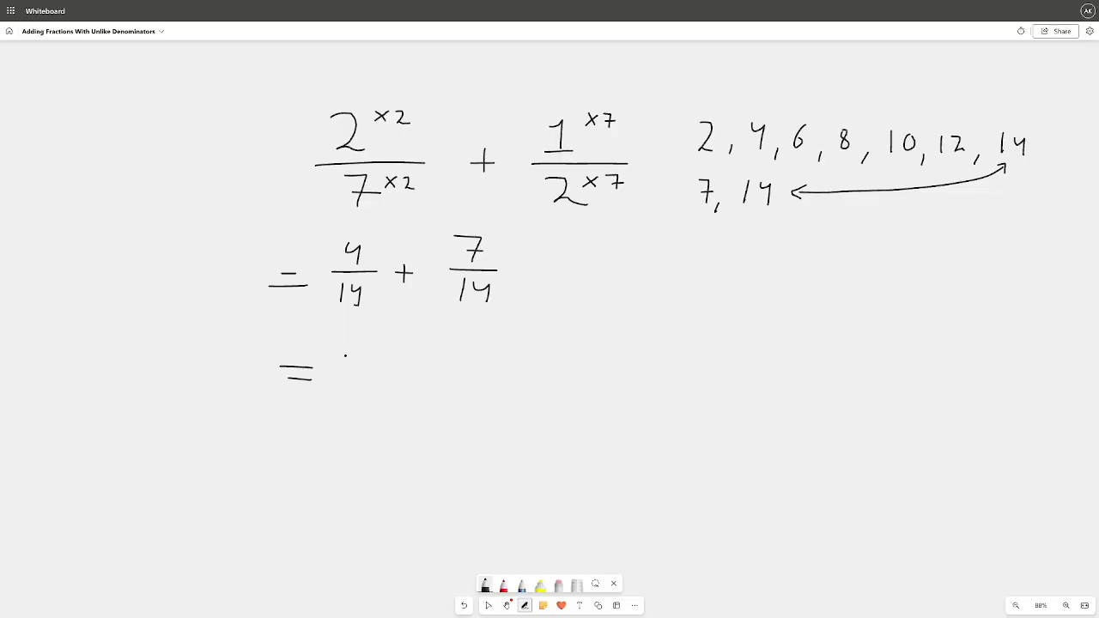
{"action": "left_click_drag", "start_coordinate": [343, 352], "coordinate": [381, 361]}
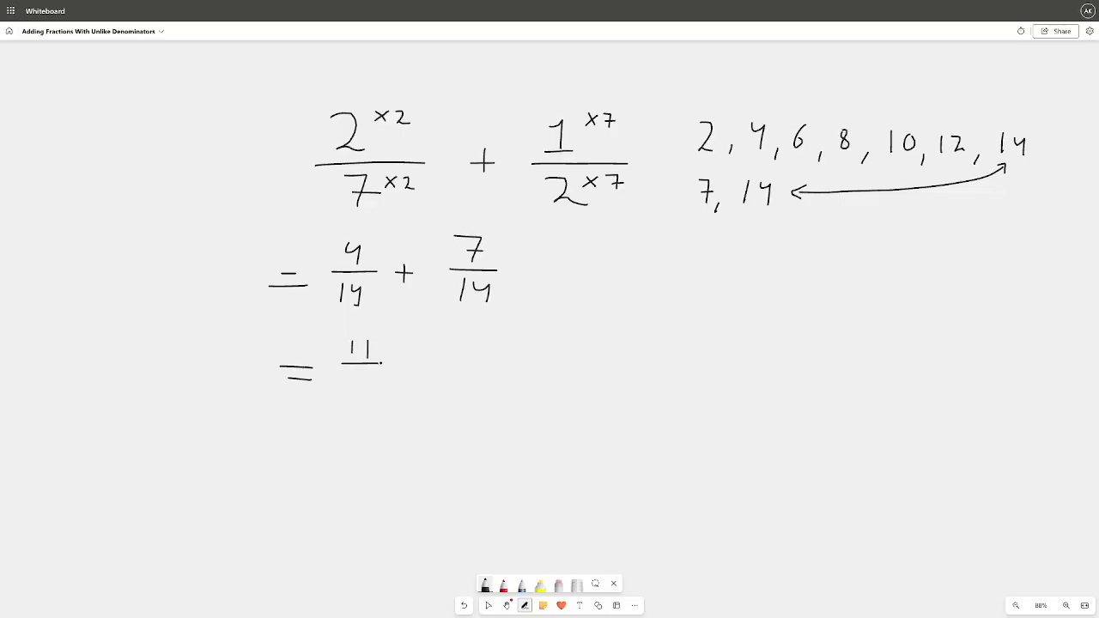